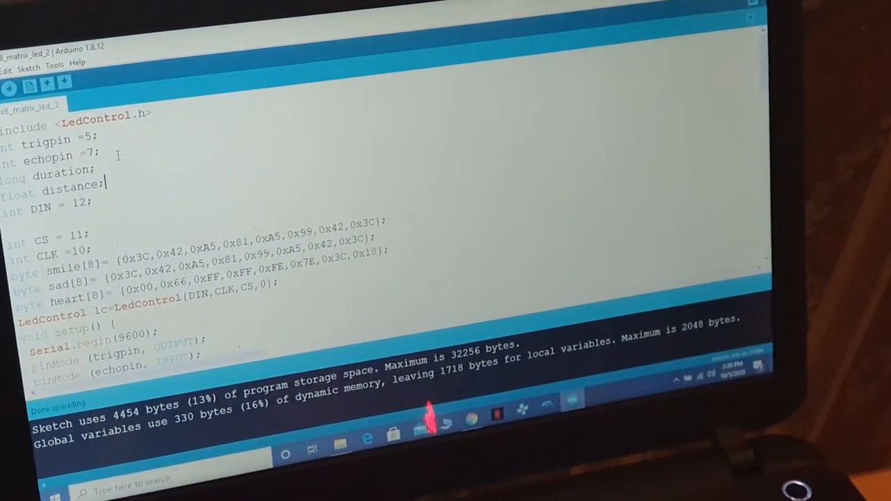
scroll("down", 3)
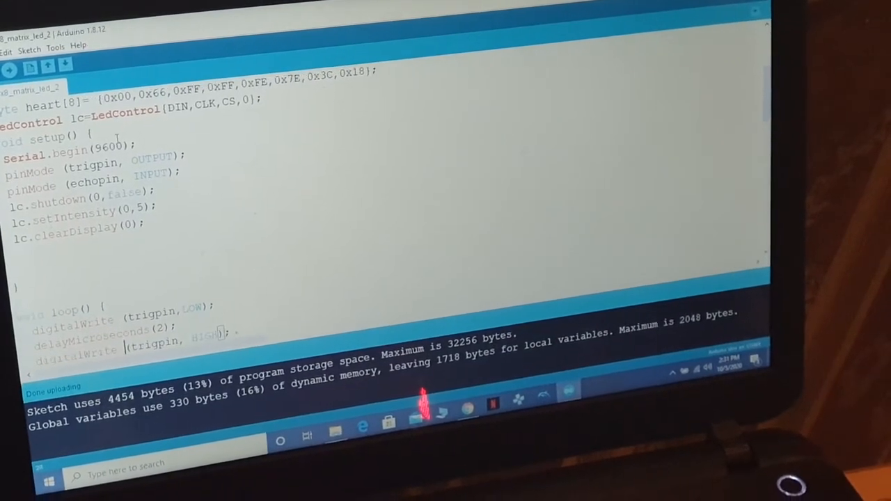
scroll("down", 3)
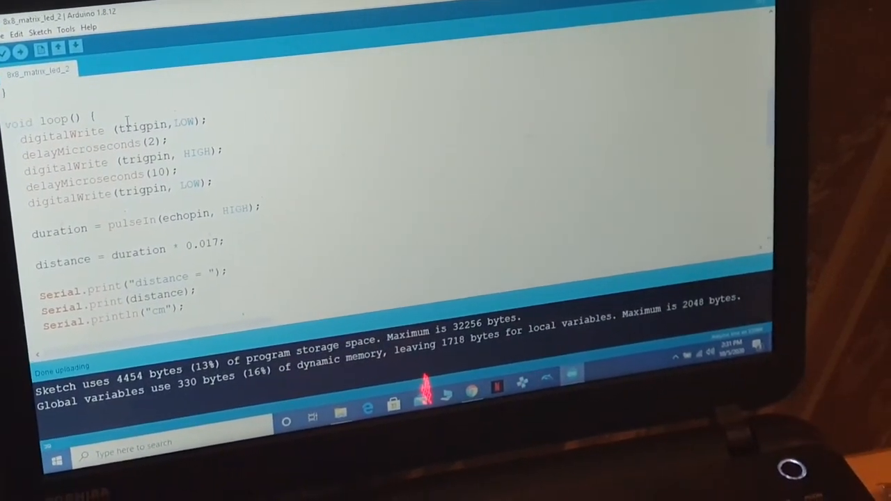
scroll("down", 3)
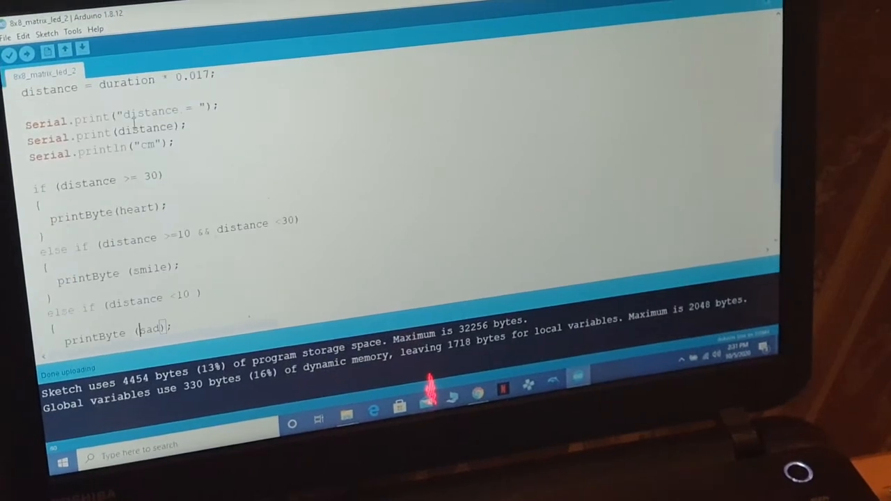